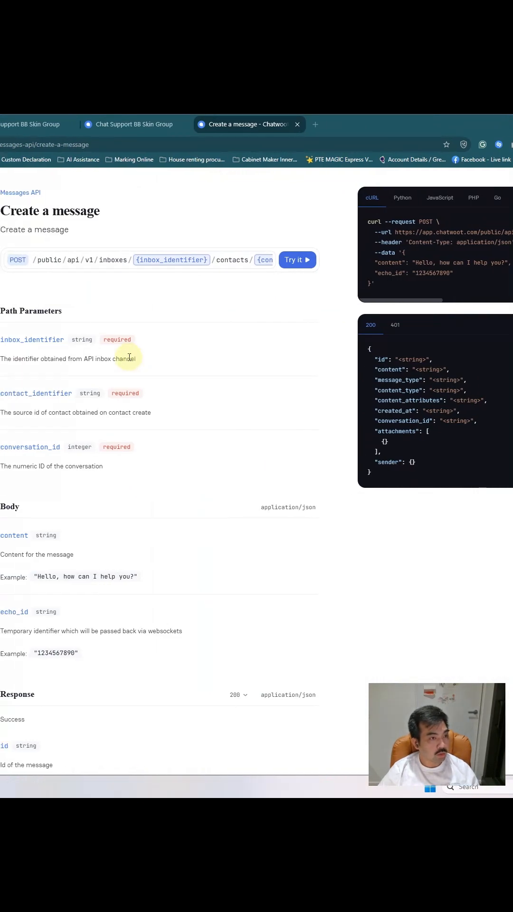
mouse_move(147, 356)
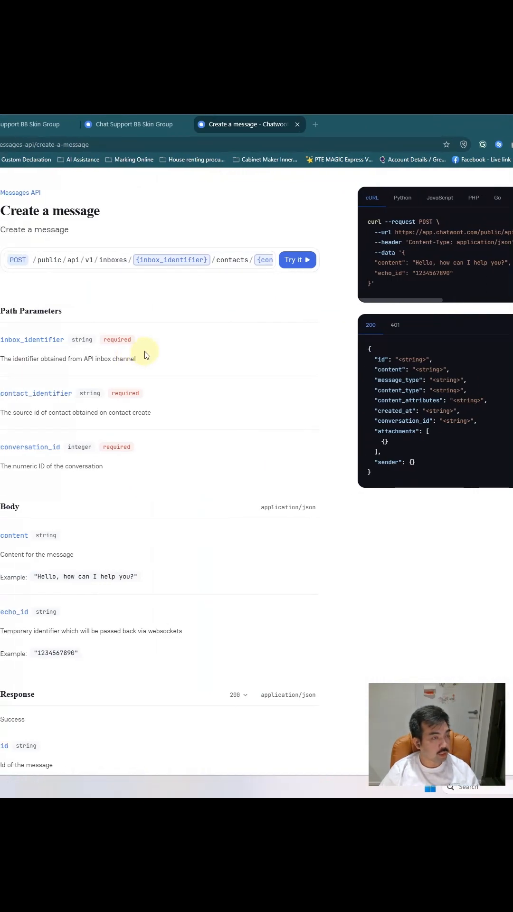
mouse_move(150, 342)
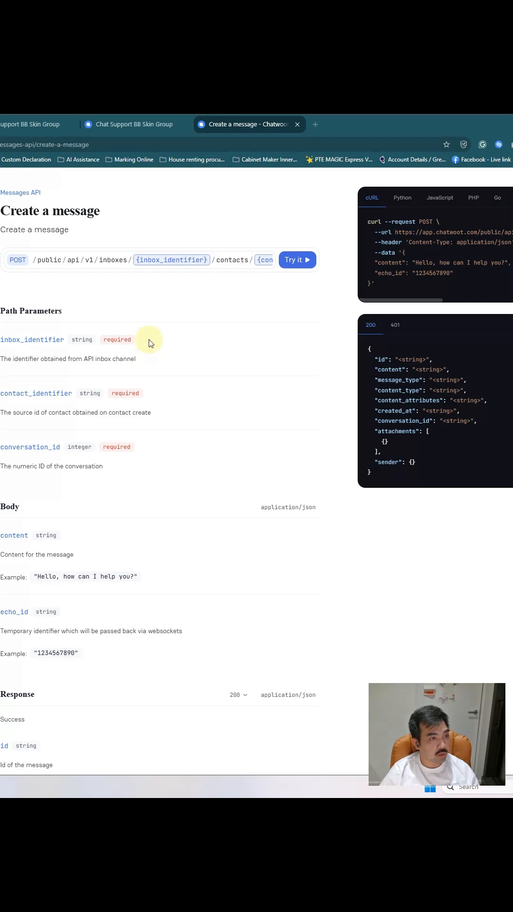
mouse_move(181, 299)
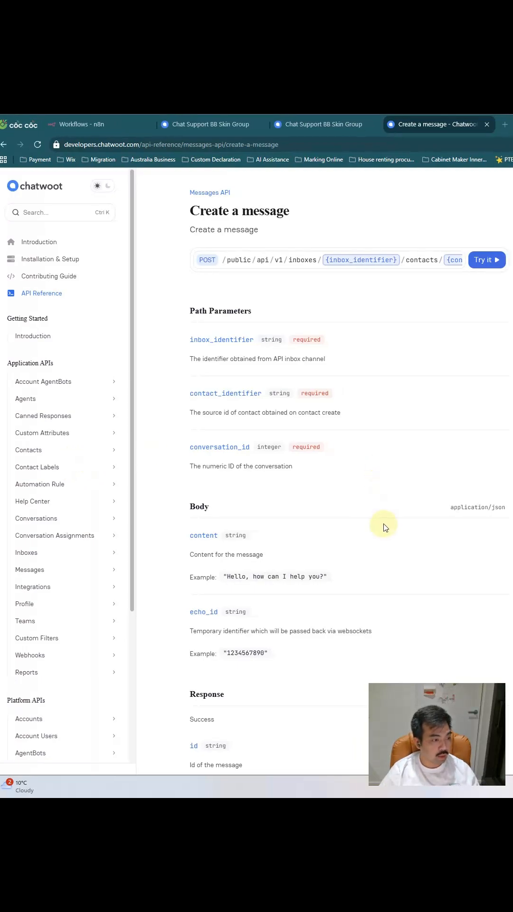
mouse_move(373, 545)
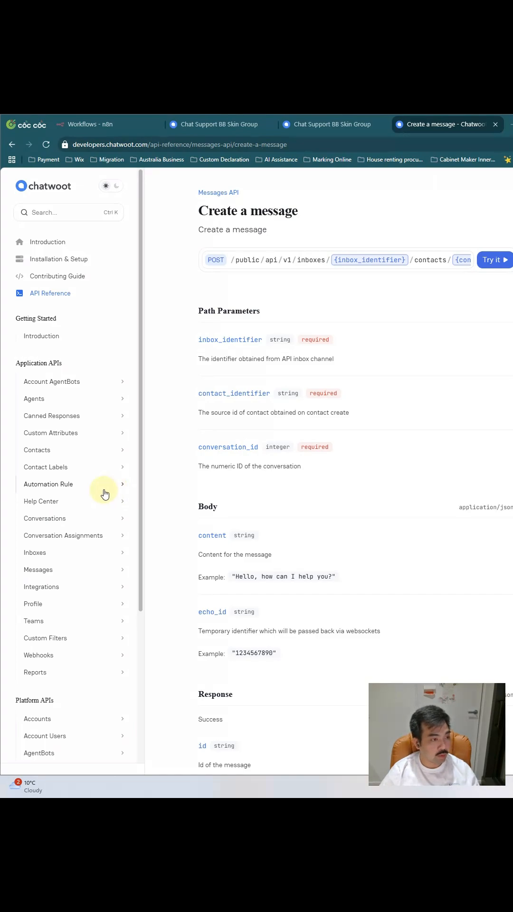
mouse_move(100, 494)
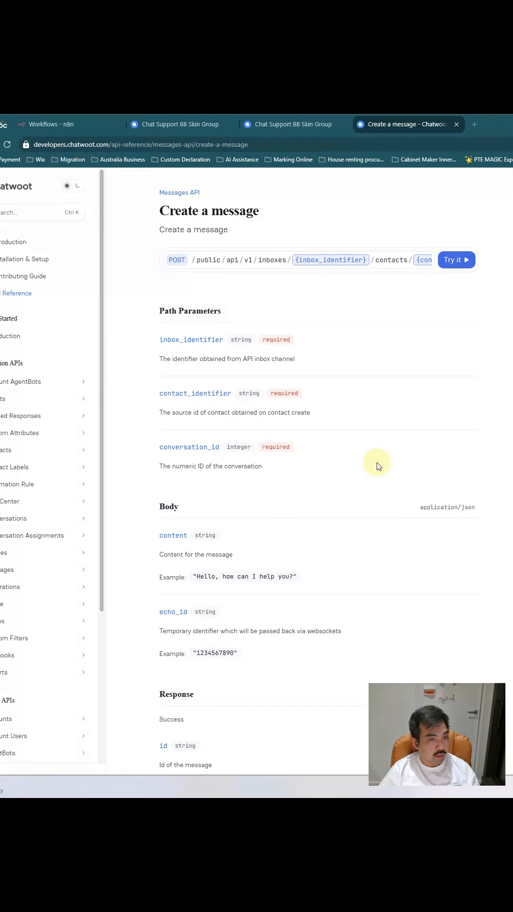
Step: From Chatwoot's Settings > Integrations, show the n8n webhook endpoint subscribed to Message created
click(175, 123)
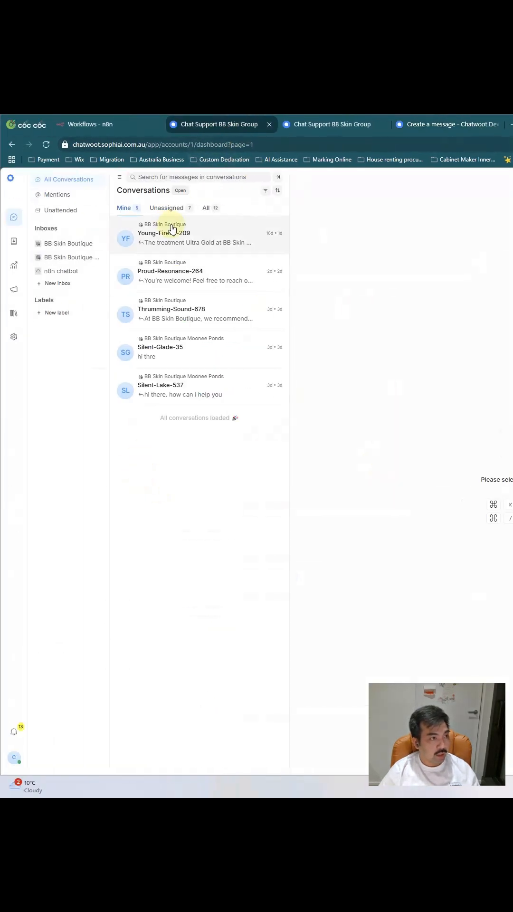
mouse_move(366, 501)
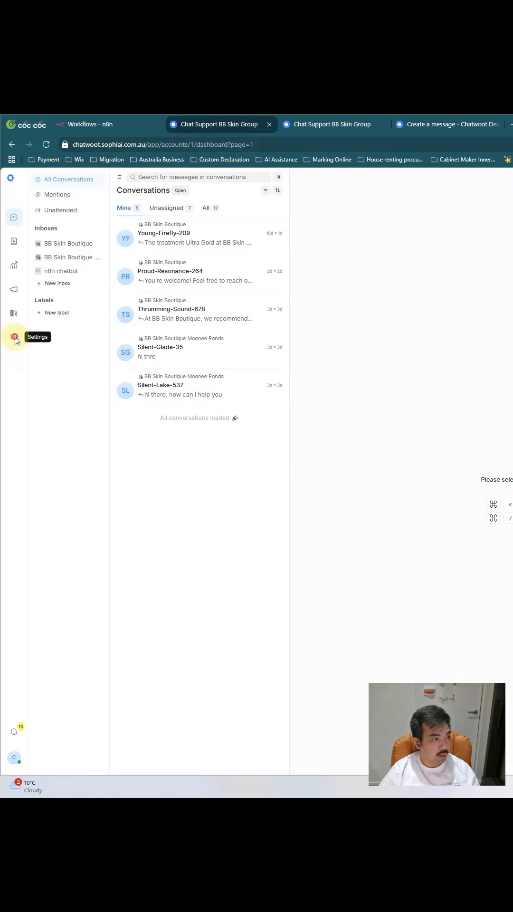
click(13, 336)
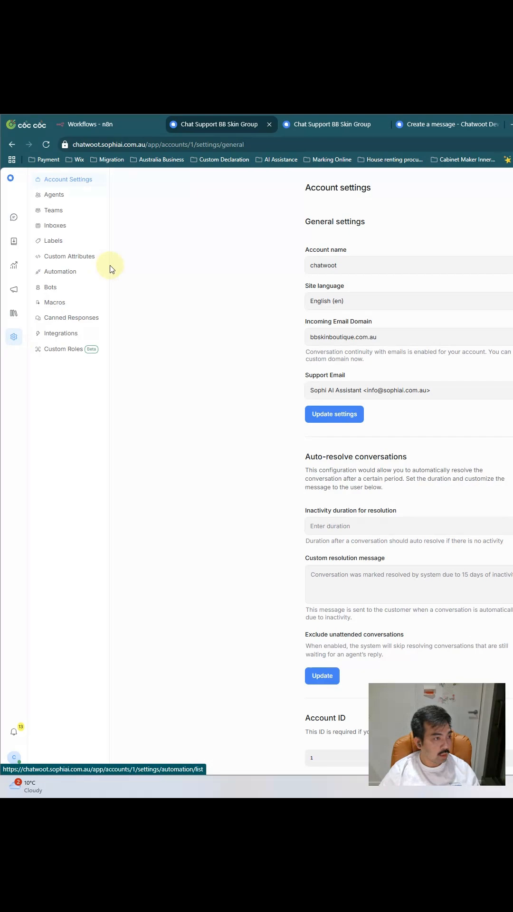
mouse_move(61, 333)
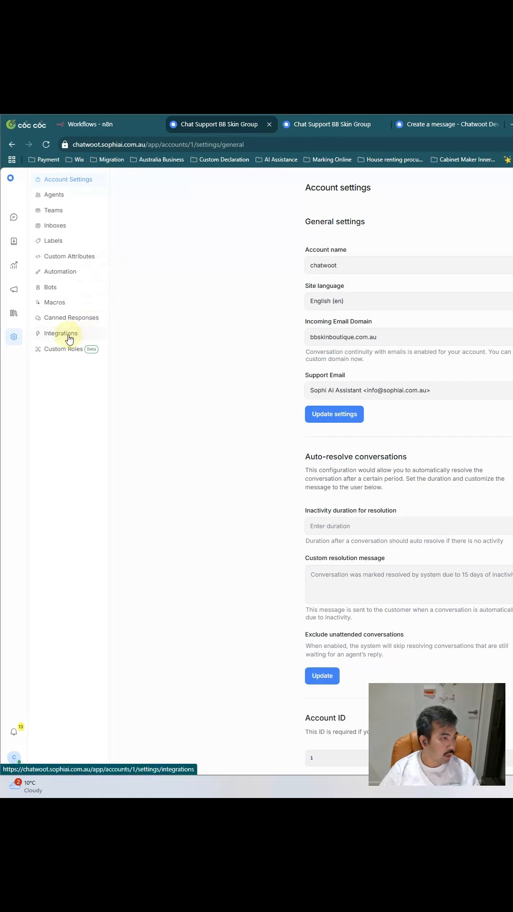
click(60, 332)
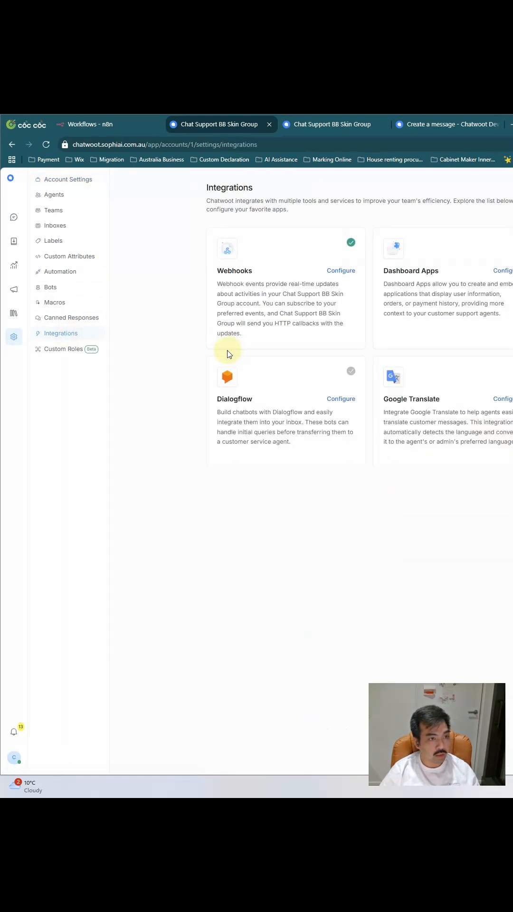
mouse_move(305, 275)
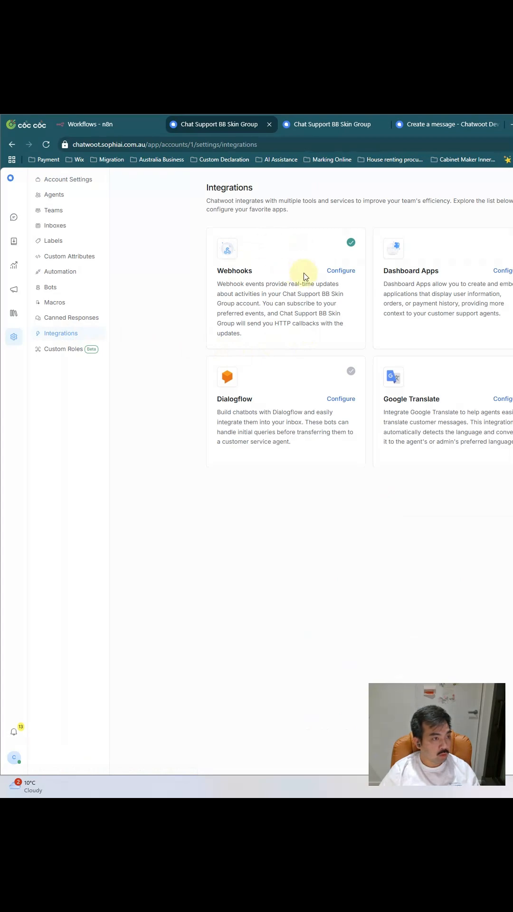
mouse_move(279, 278)
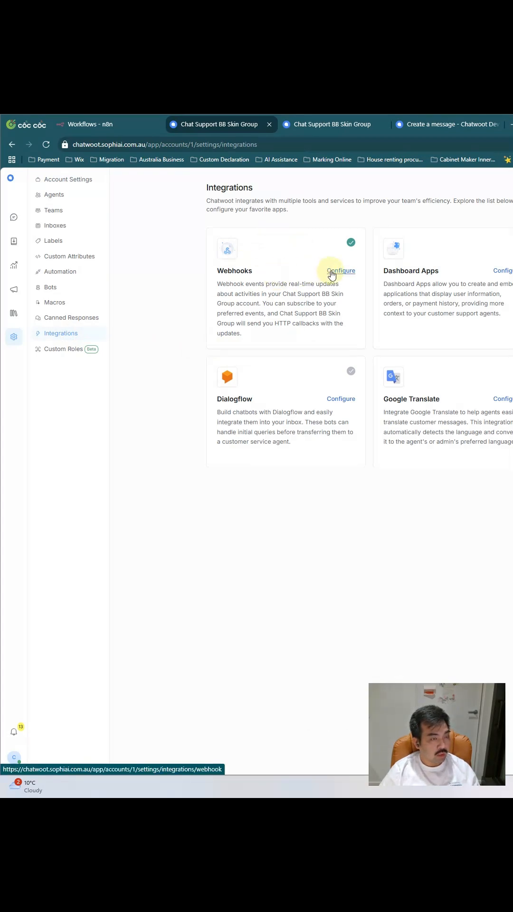
click(340, 271)
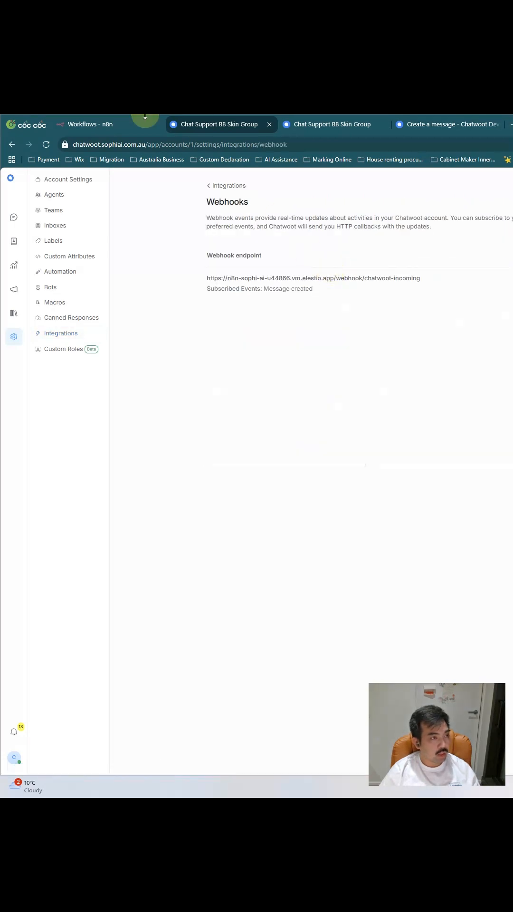
Step: Start adding a new Chatwoot inbox to see the Website, Messenger, Email, API and Instagram channel choices
click(87, 123)
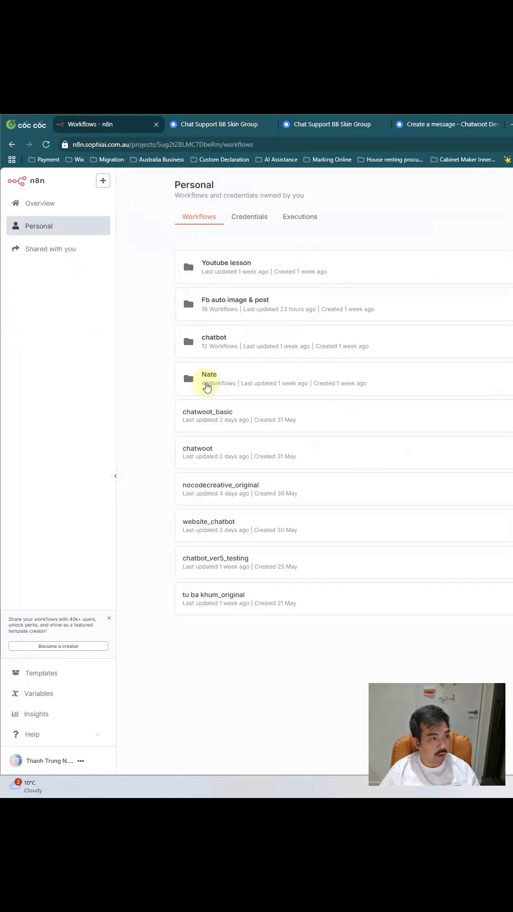
click(122, 124)
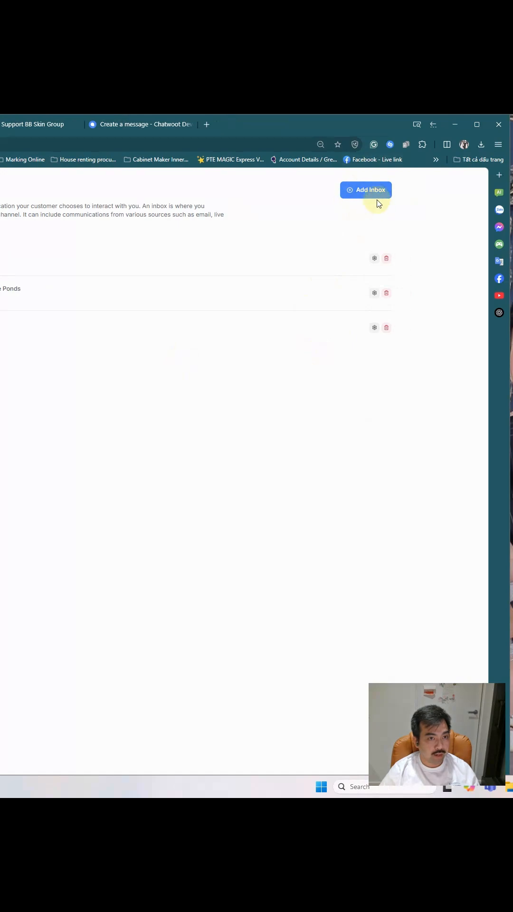
click(366, 190)
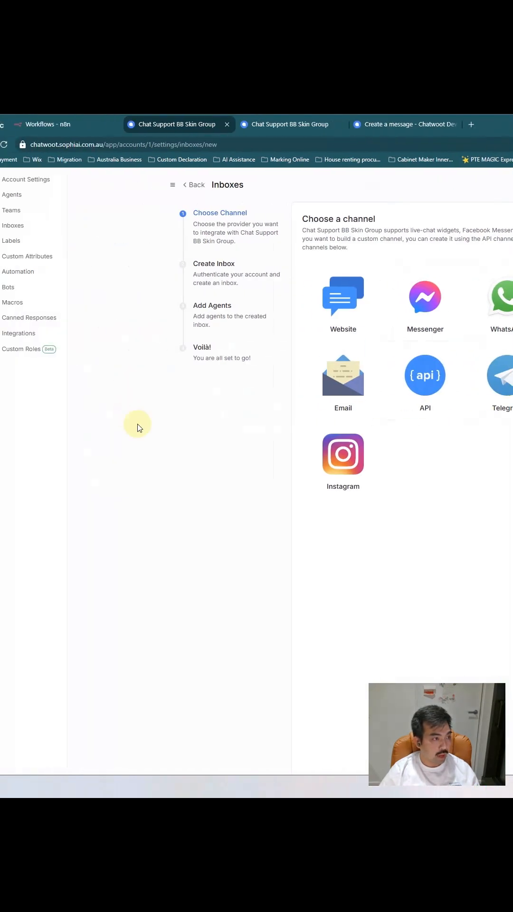
mouse_move(179, 393)
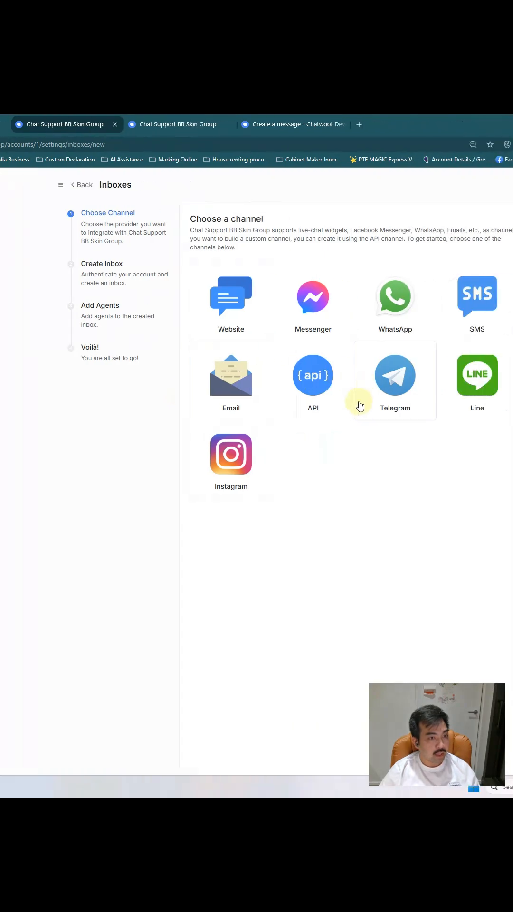
mouse_move(303, 548)
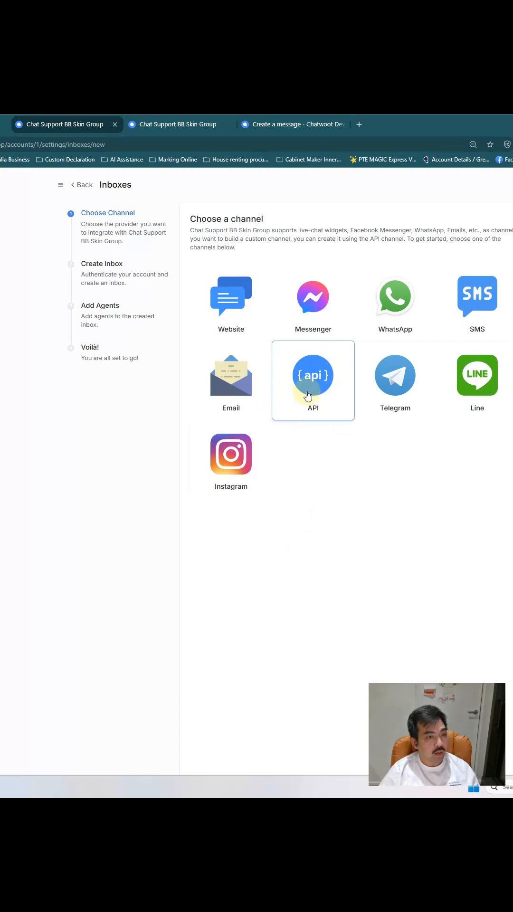
mouse_move(269, 426)
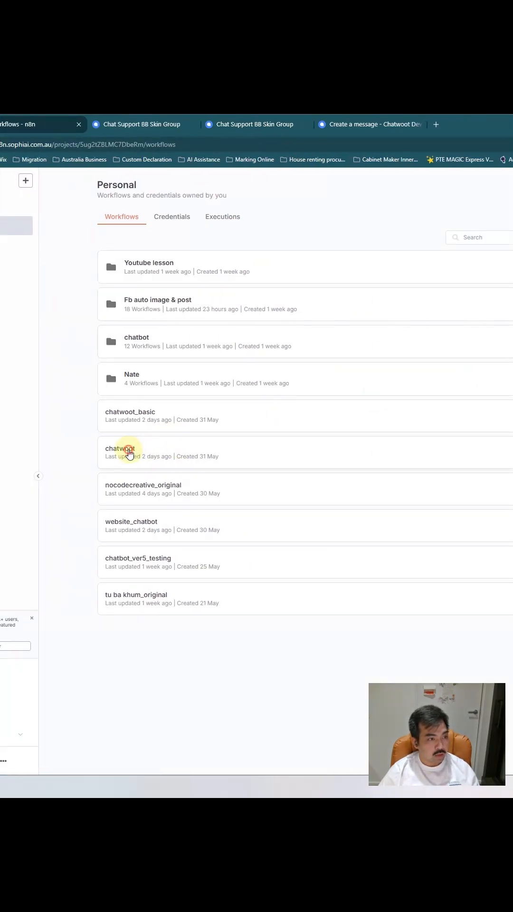
Step: In the n8n 'chatwoot' workflow, show the HTTP Request node's POST to the conversation messages endpoint with api_access_token
click(130, 448)
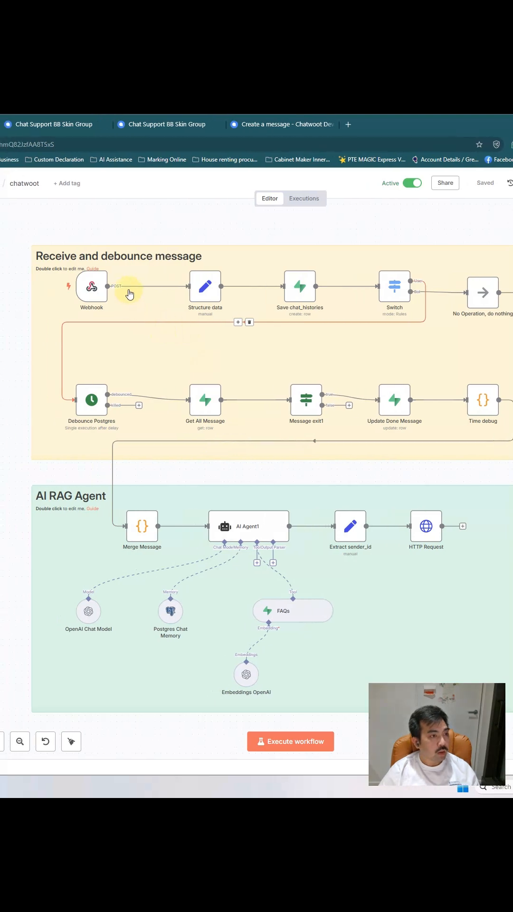
double_click(91, 287)
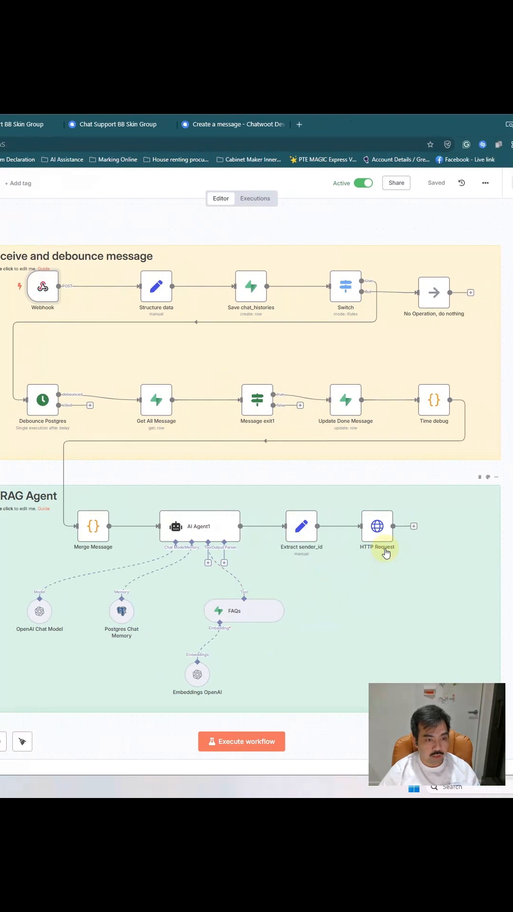
double_click(377, 525)
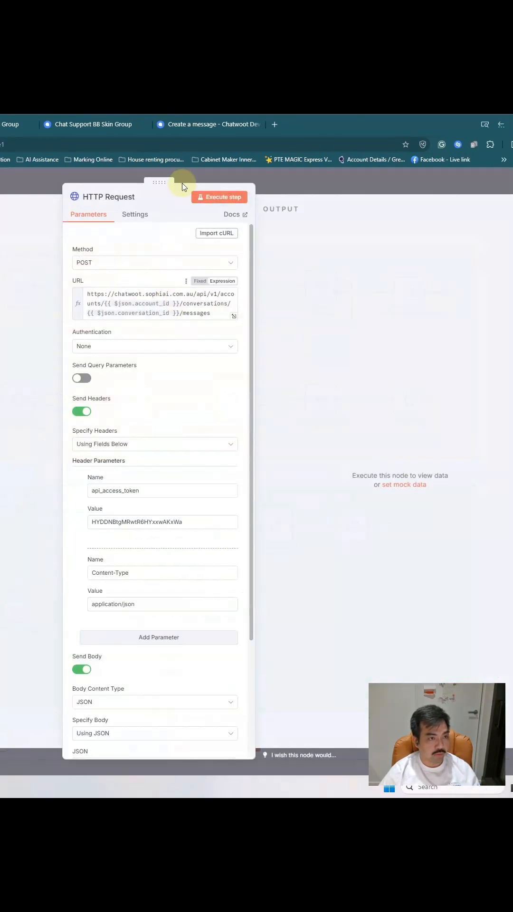